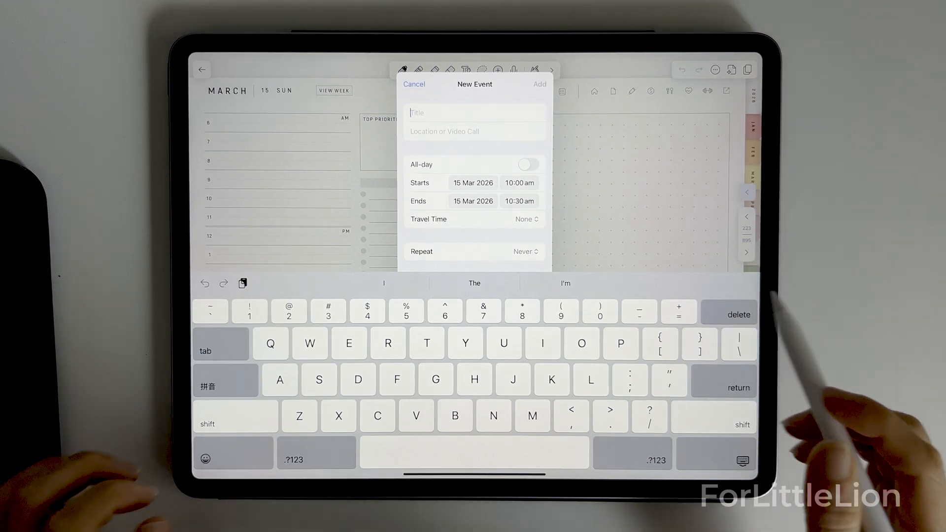
# Step: Title the new calendar event 'Group meeting'
pyautogui.write('Group mee')
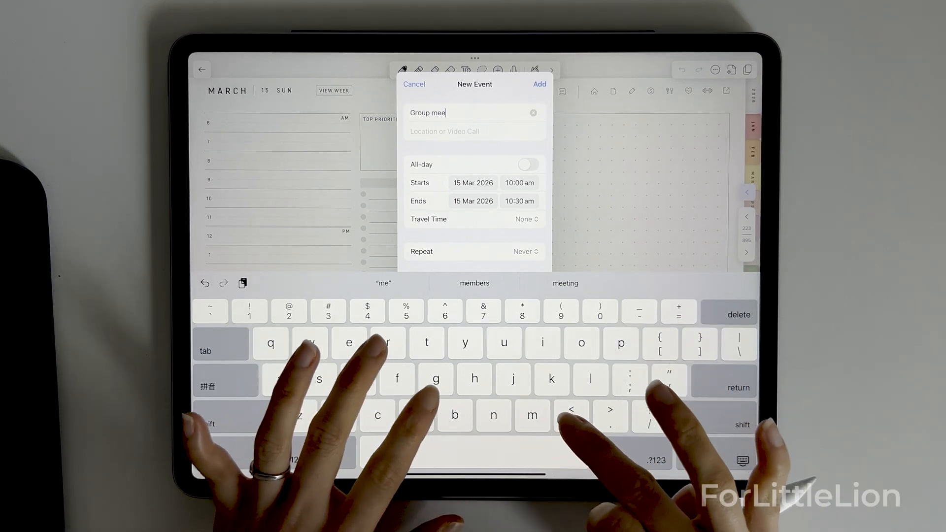
pyautogui.write('ting')
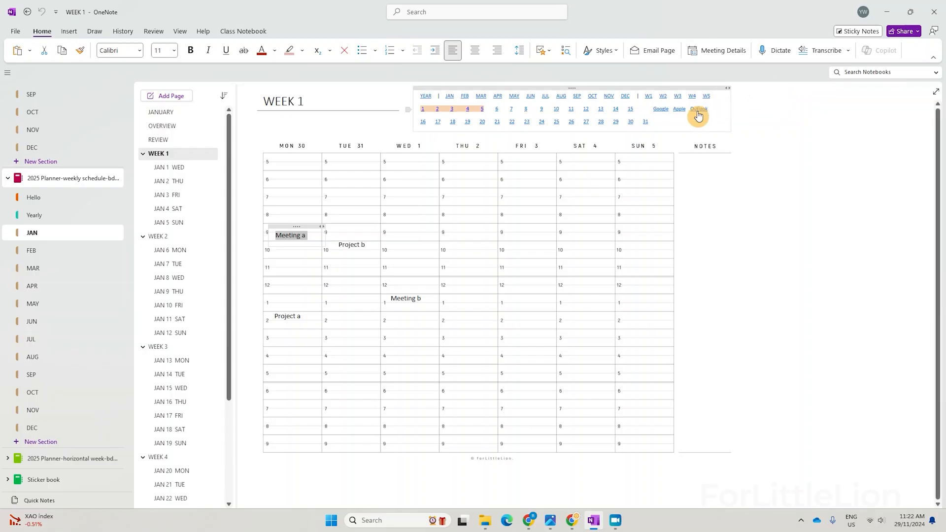
# Step: Follow the planner's Outlook link and title the new event 'Meeting a'
pyautogui.click(699, 109)
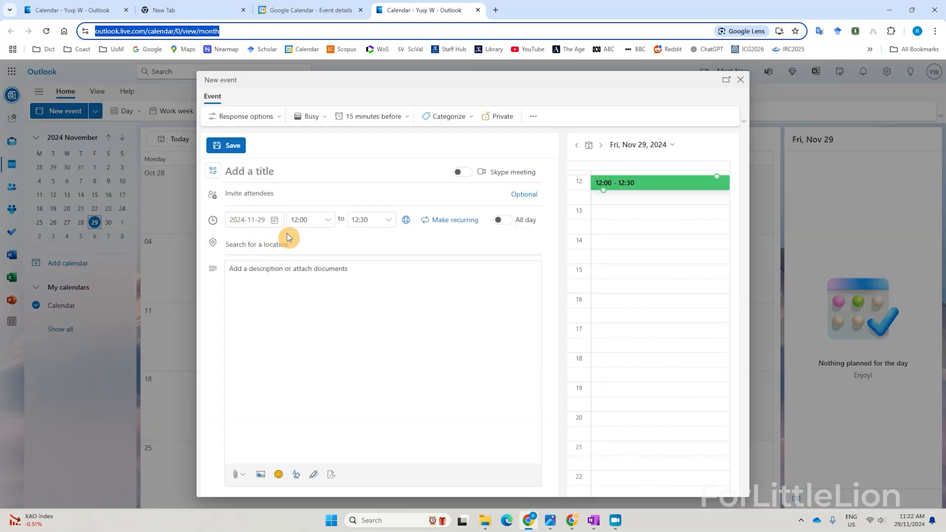
pyautogui.write('Meeting a')
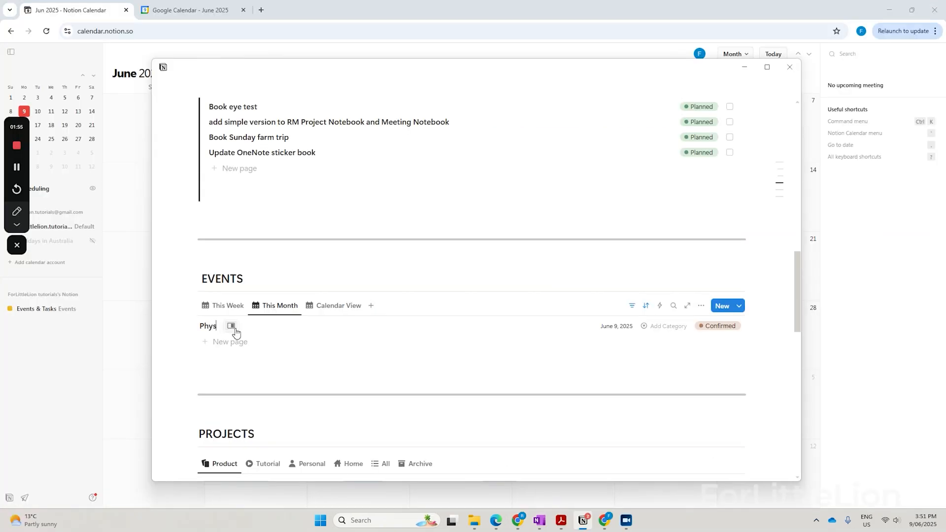
# Step: Name the Notion event 'Physio appointment' and date it June 25, 2025
pyautogui.write('io appointment')
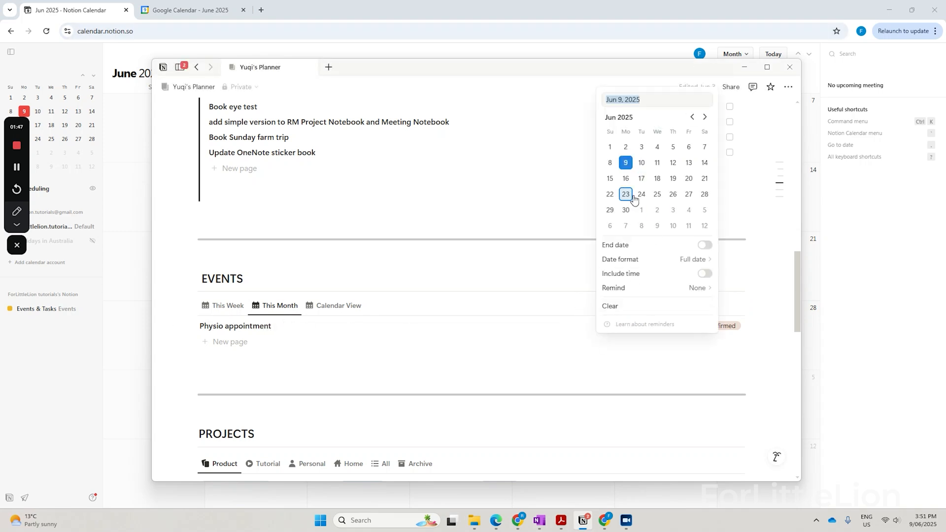
pyautogui.click(704, 273)
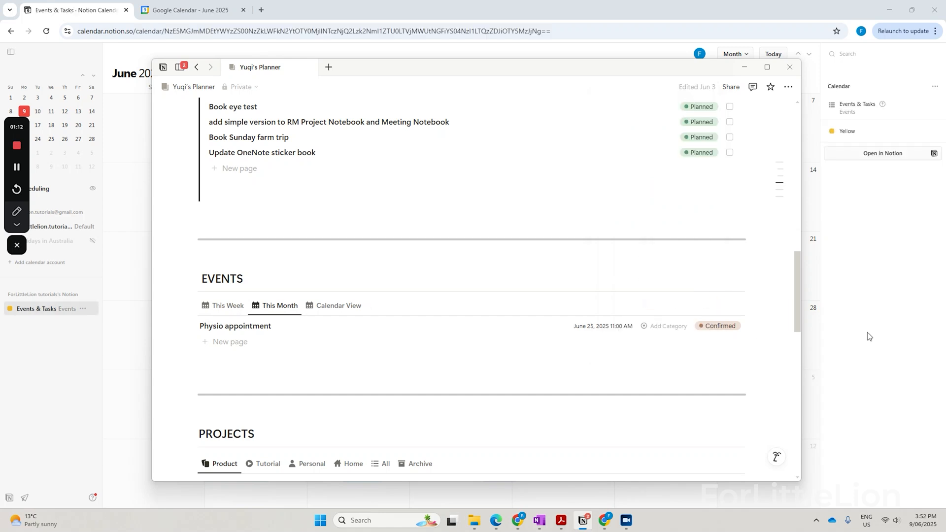
pyautogui.click(788, 67)
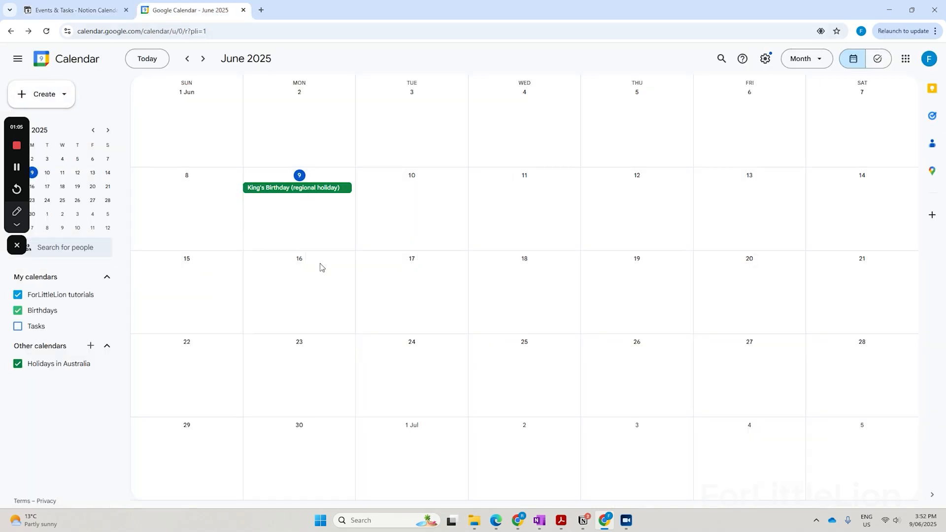
# Step: Save an 'eye test' event on Thursday 12 June starting at 2:30pm
pyautogui.write('eye tes')
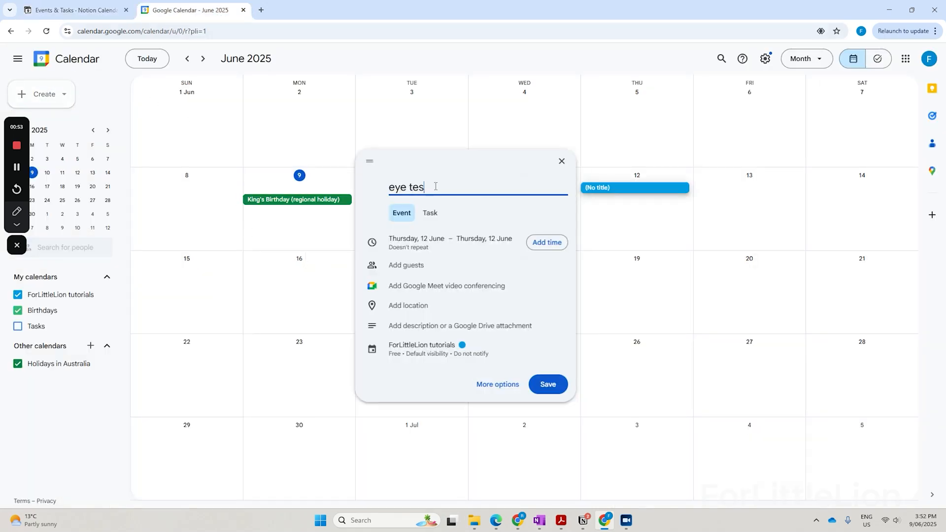
pyautogui.click(546, 242)
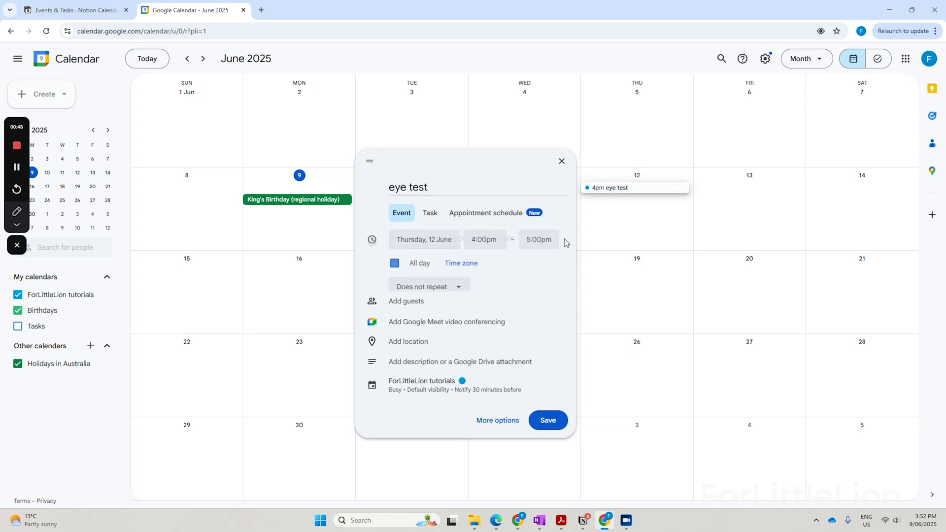
pyautogui.click(483, 239)
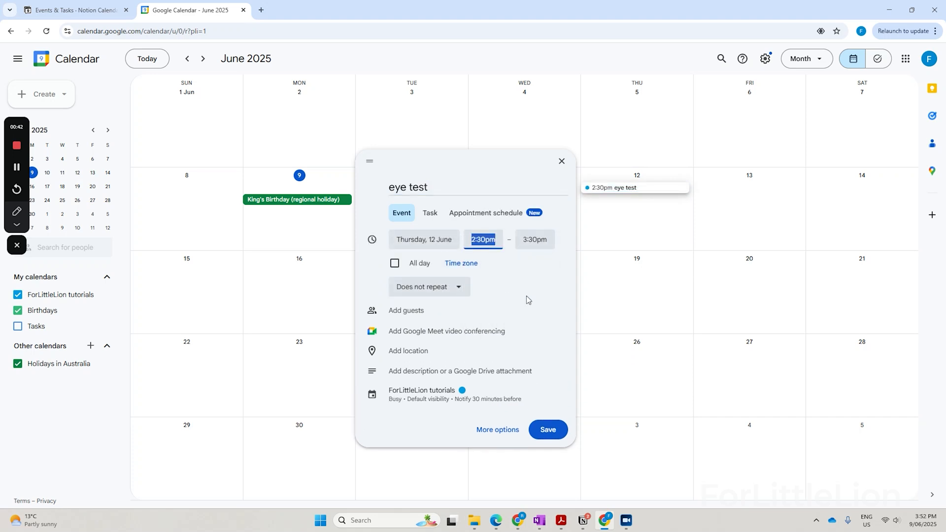
pyautogui.click(546, 430)
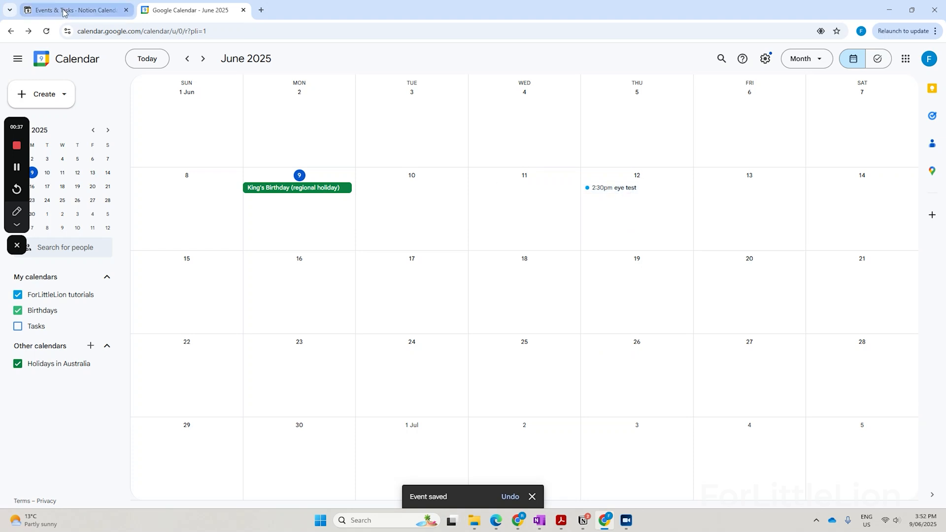
pyautogui.click(73, 10)
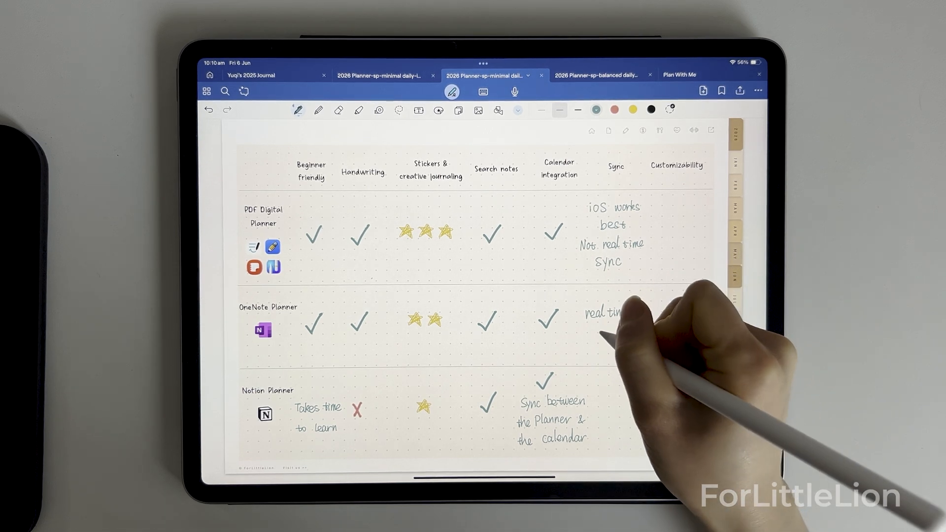
# Step: Write 'iOS works best' under the Sync column for the PDF planner
pyautogui.write('sync')
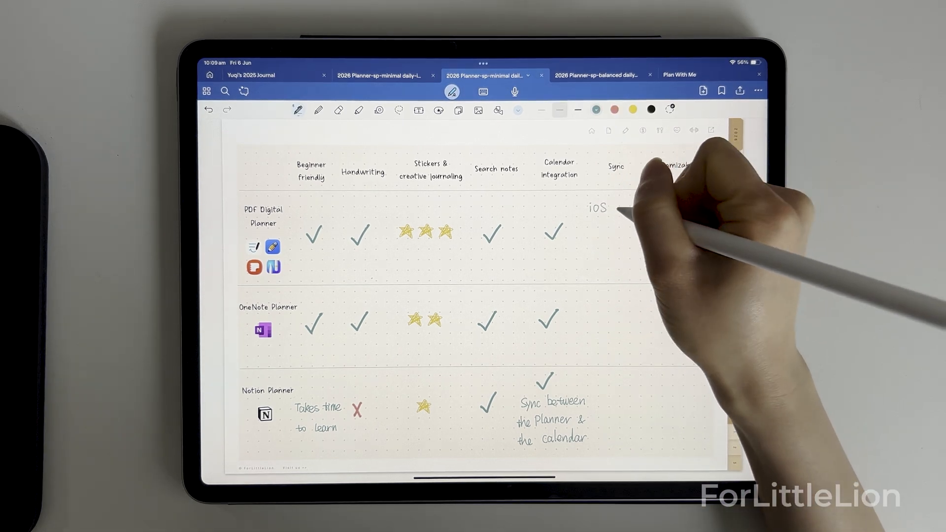
pyautogui.write('iOS works best')
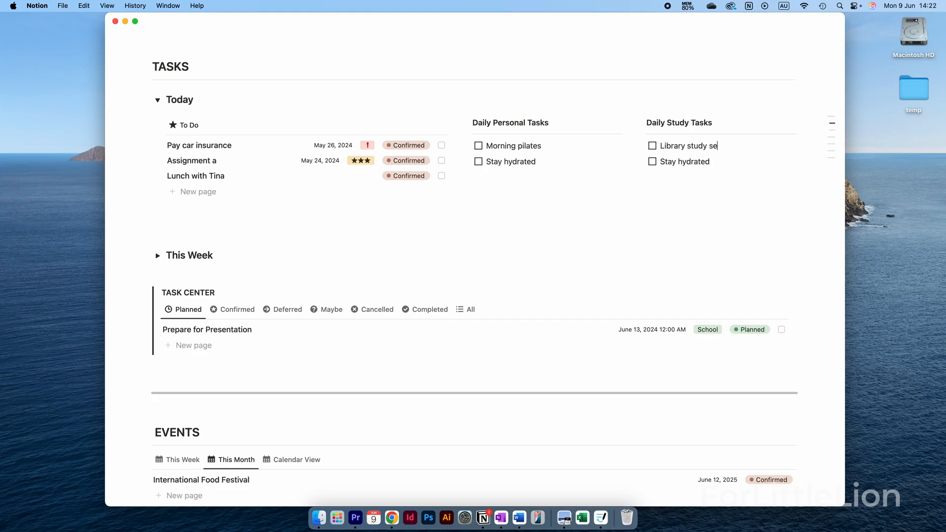
# Step: Finish the 'Library study session' task and rename categories to Subject a and Subject b
pyautogui.write('ssion')
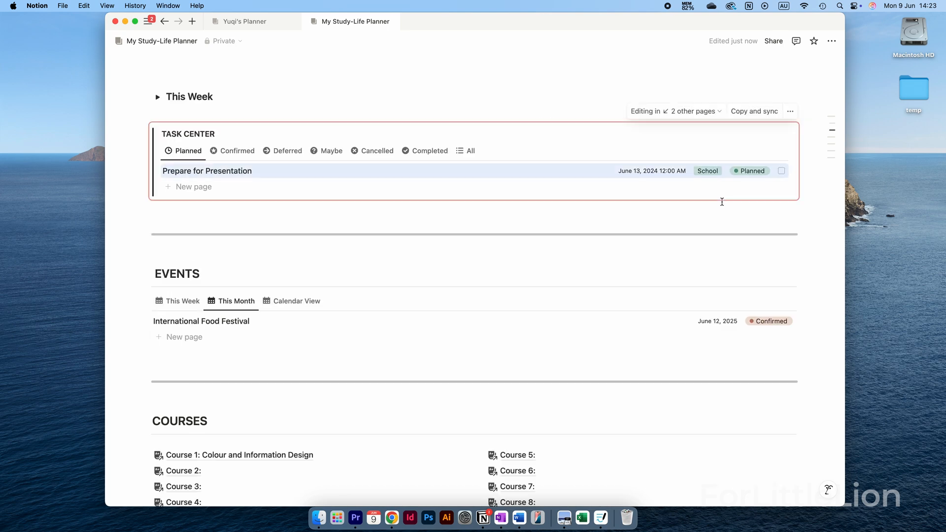
pyautogui.click(707, 171)
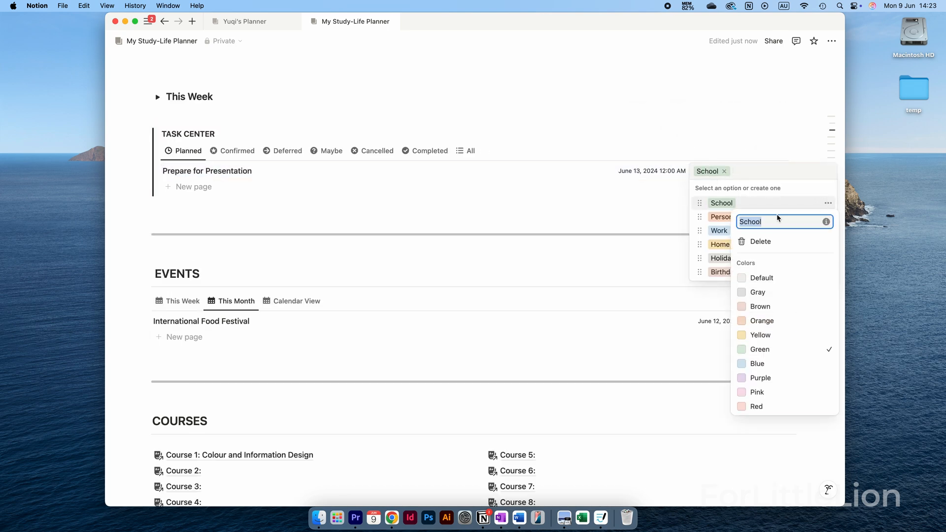
pyautogui.write('Subject a')
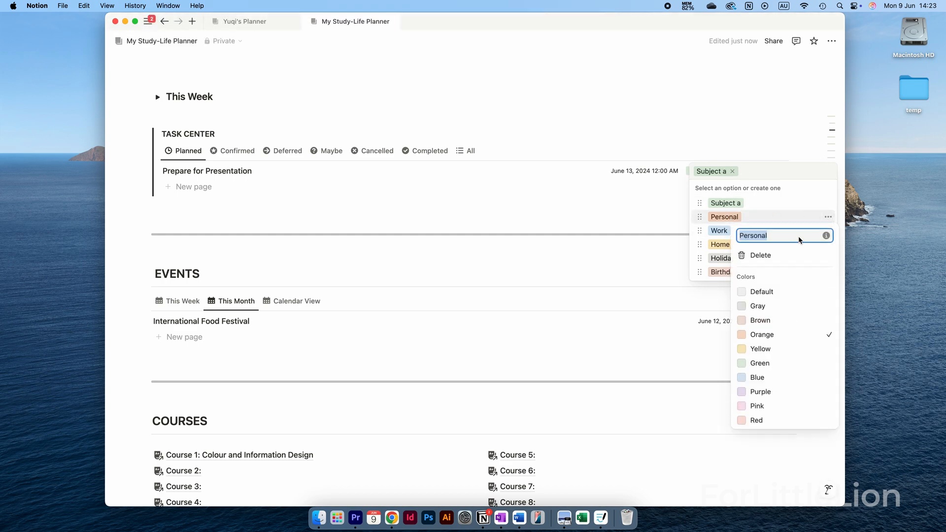
pyautogui.write('Subject b')
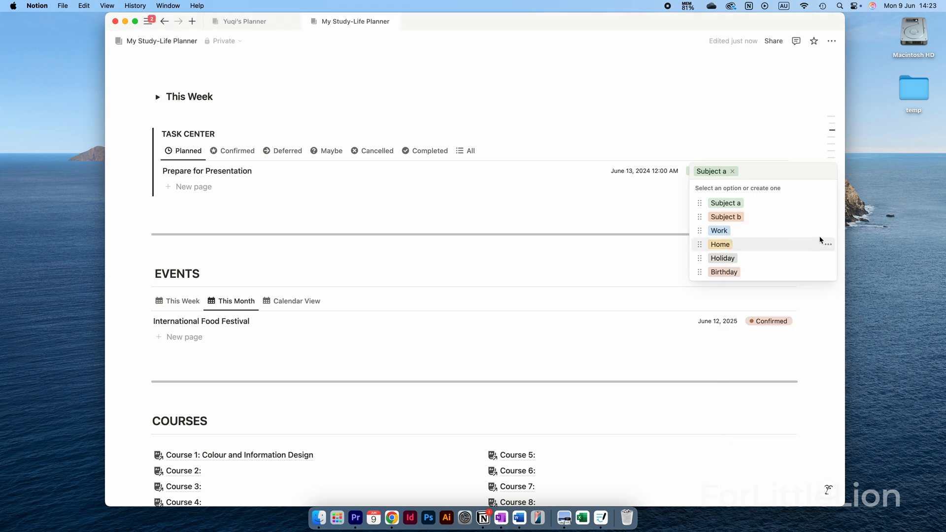
pyautogui.click(239, 455)
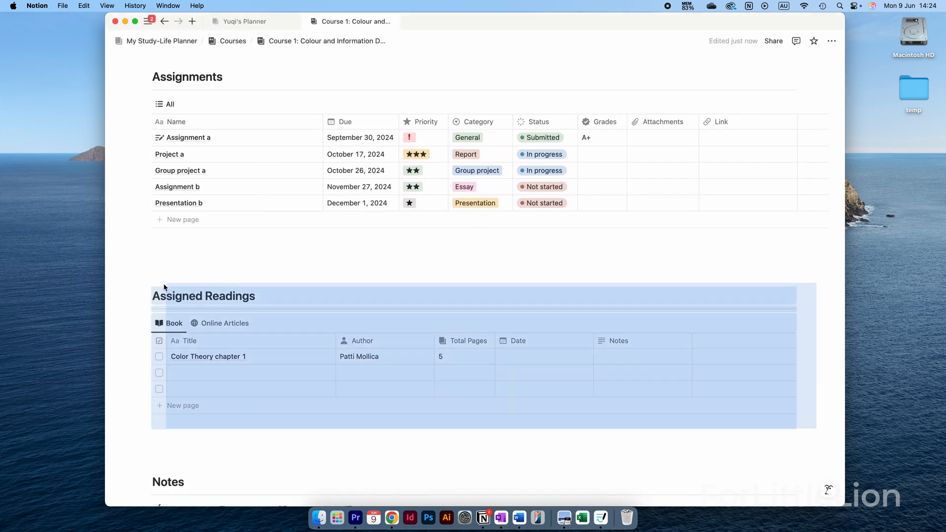
# Step: Add a 'Study Goals' heading to the daily study log page
pyautogui.scroll(-3)
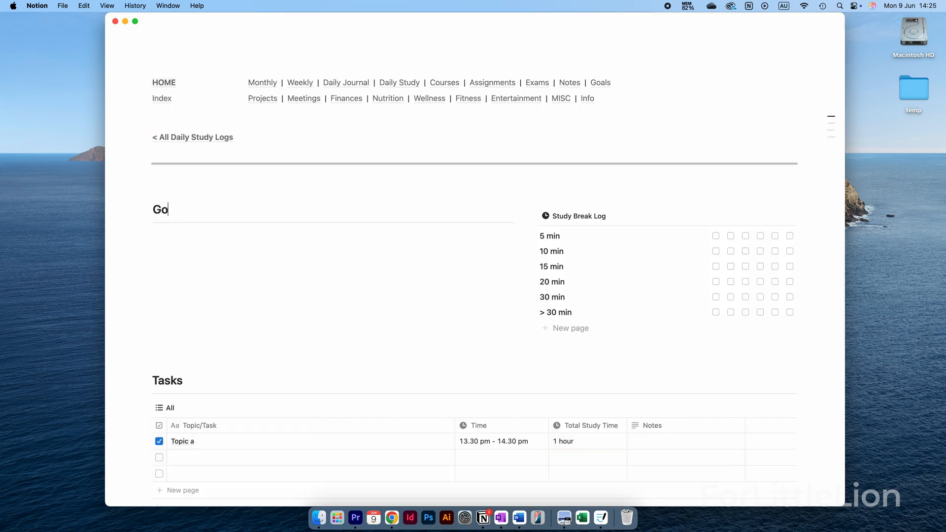
pyautogui.write('Study Goals')
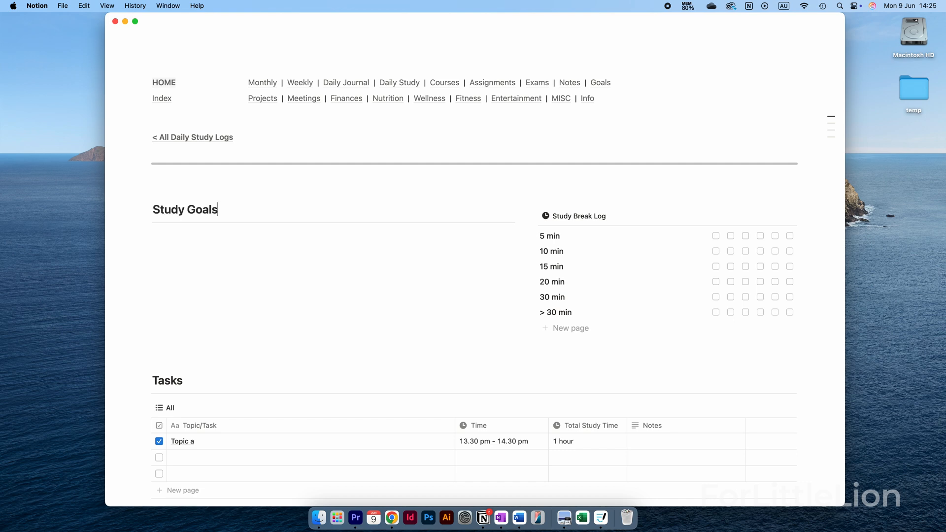
pyautogui.click(788, 302)
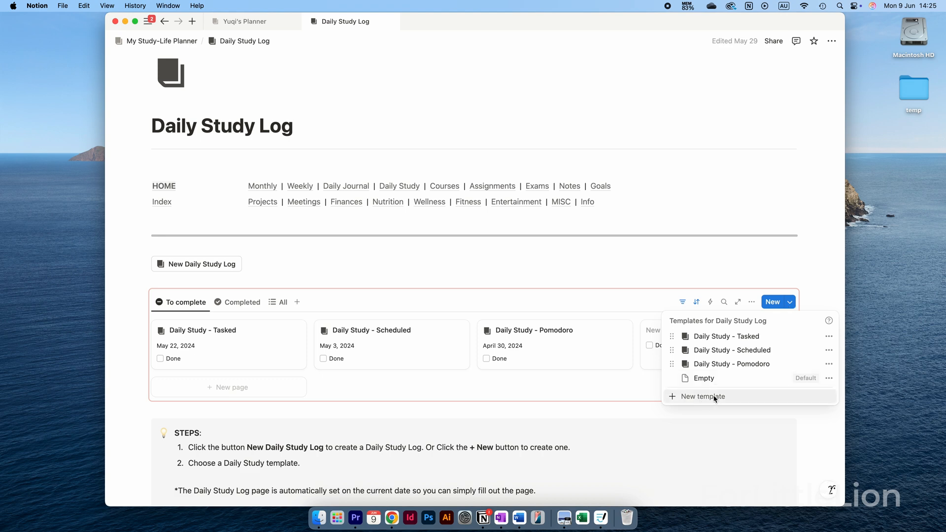
# Step: Create a Daily Study Log template whose callout reads 'create your own template'
pyautogui.click(702, 397)
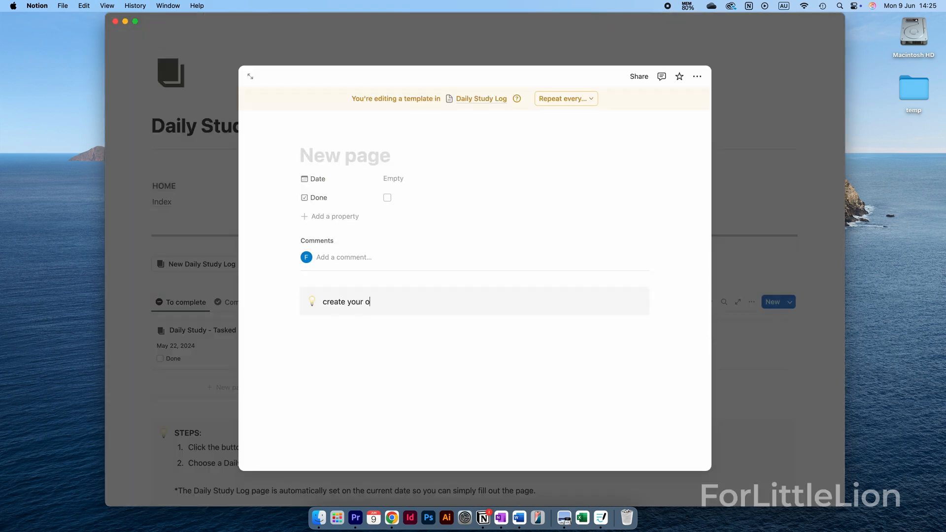
pyautogui.write('wn template')
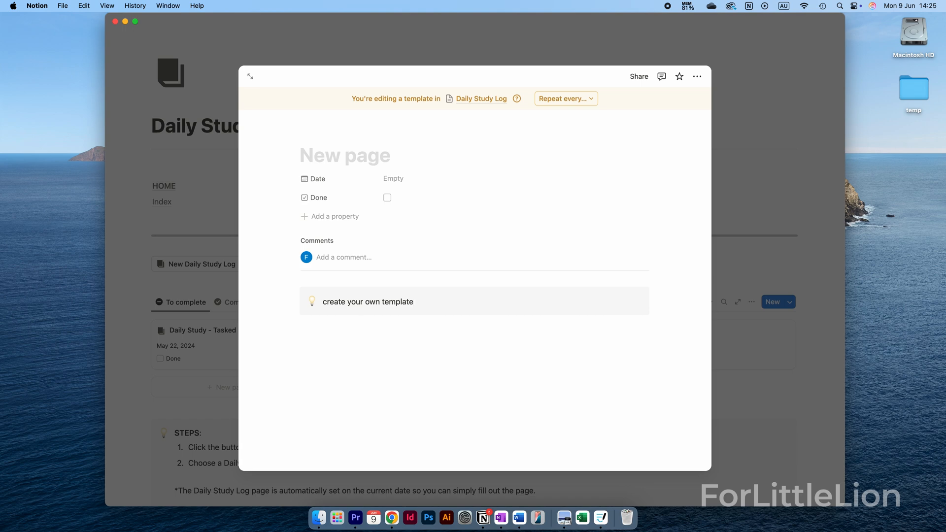
pyautogui.write('My template')
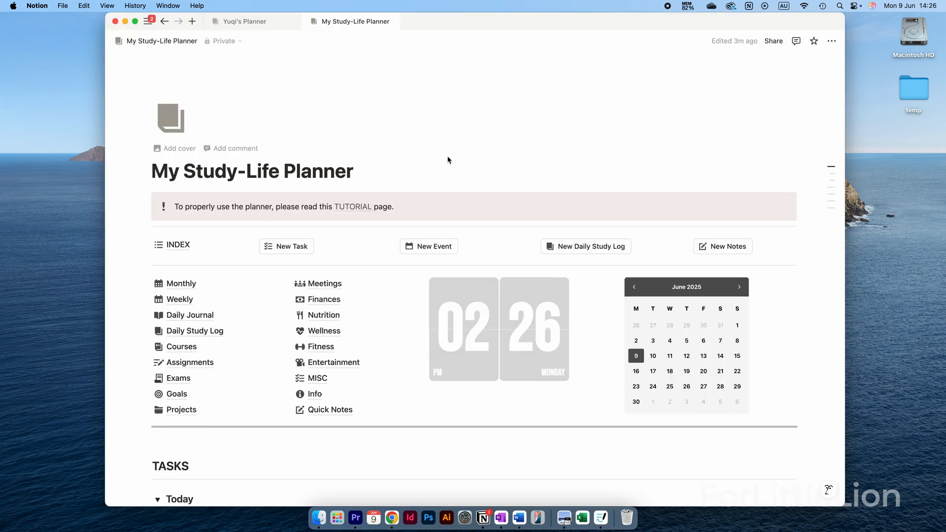
# Step: Copy Assignment a's link, then open Assignment a from the home page's Today list
pyautogui.click(194, 362)
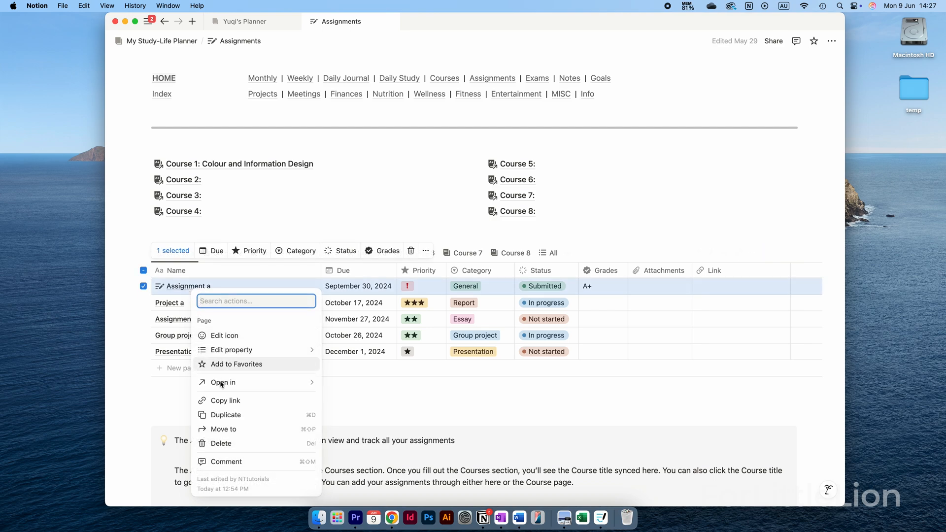
pyautogui.click(225, 400)
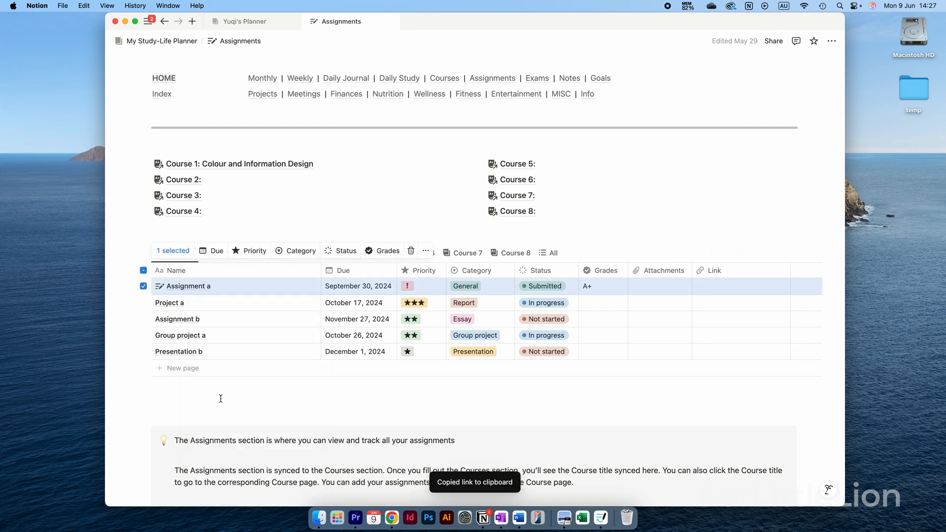
pyautogui.click(161, 40)
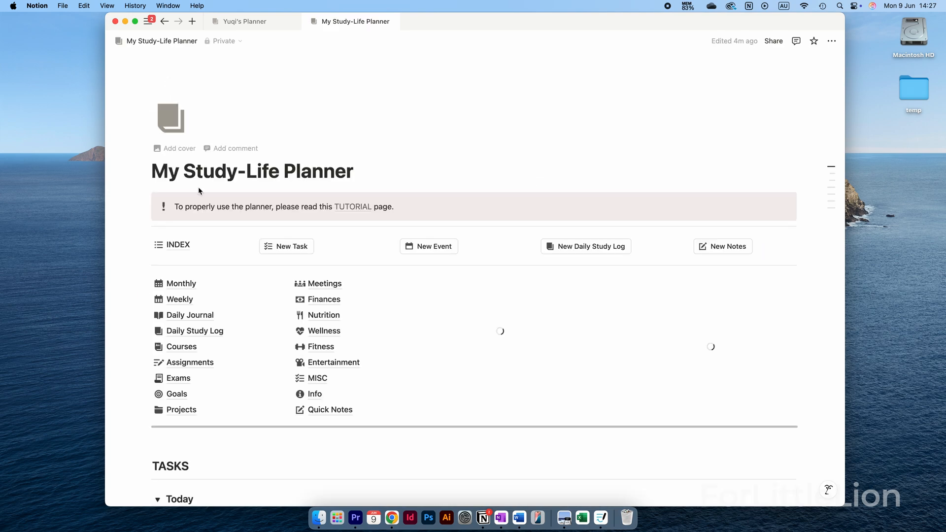
pyautogui.scroll(-3)
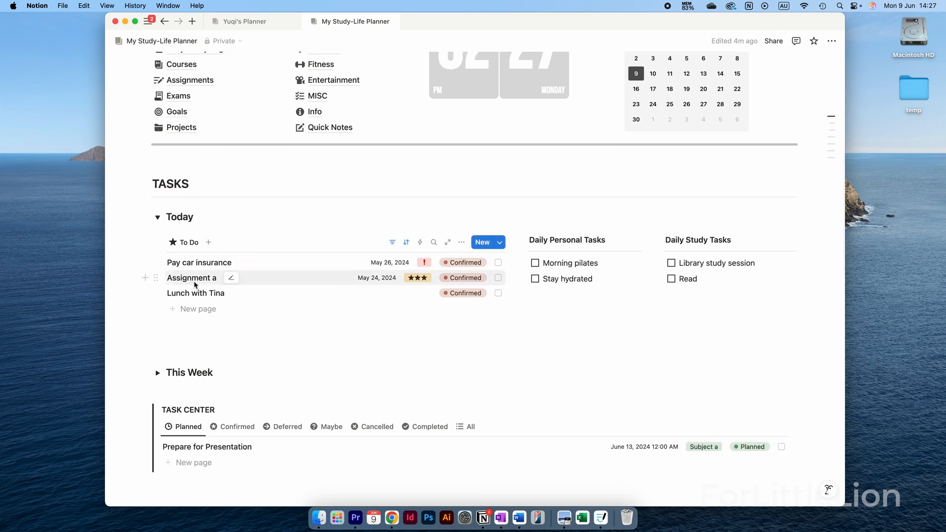
pyautogui.click(232, 278)
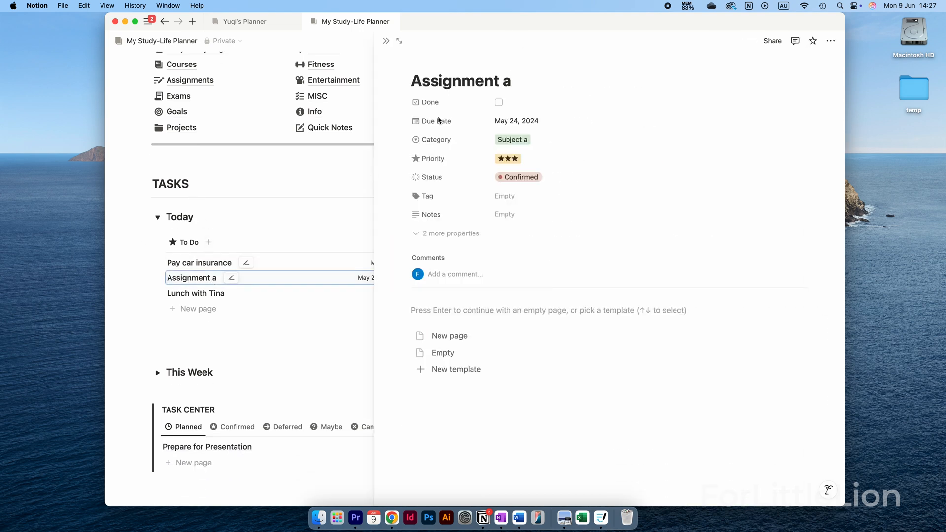
pyautogui.doubleClick(459, 80)
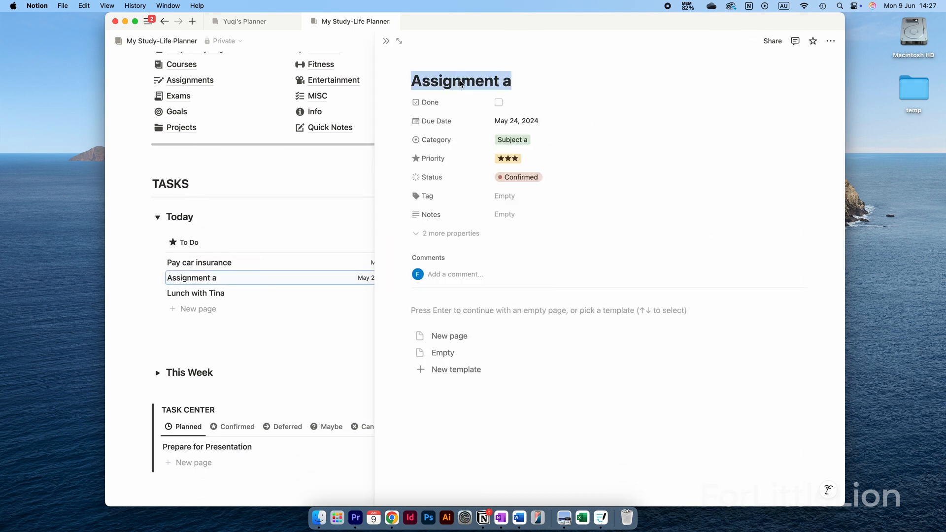
pyautogui.click(400, 41)
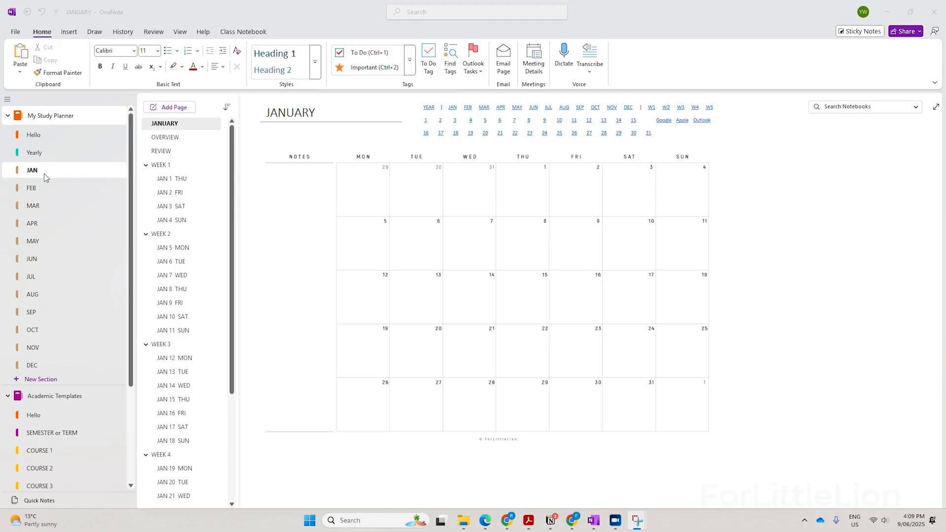
# Step: Retitle the Yearly section's Year At A Glance page as an annual study plan
pyautogui.click(34, 152)
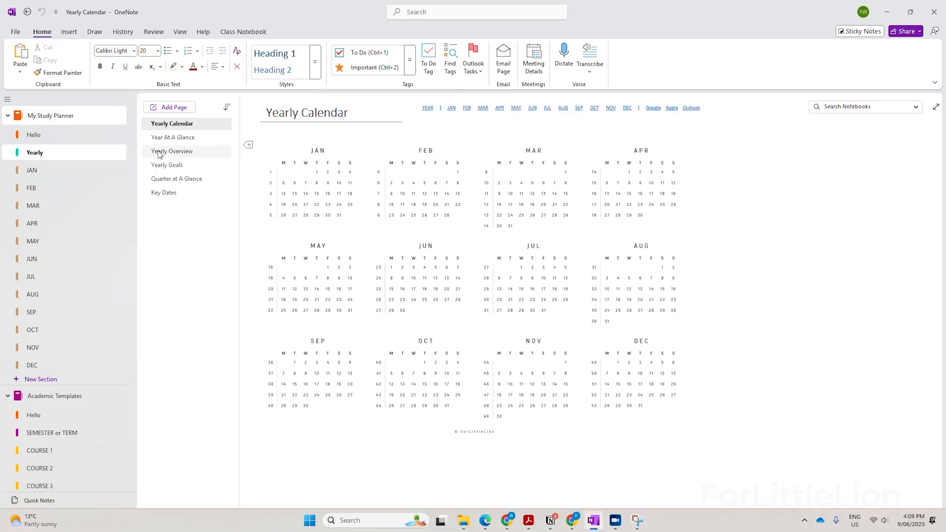
pyautogui.click(172, 137)
pyautogui.write('Annual Study Pla')
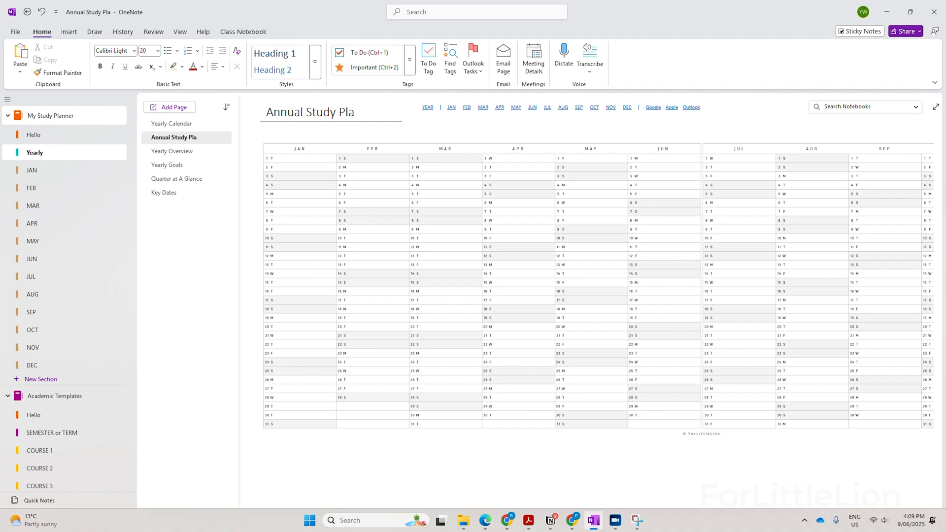
pyautogui.write('n')
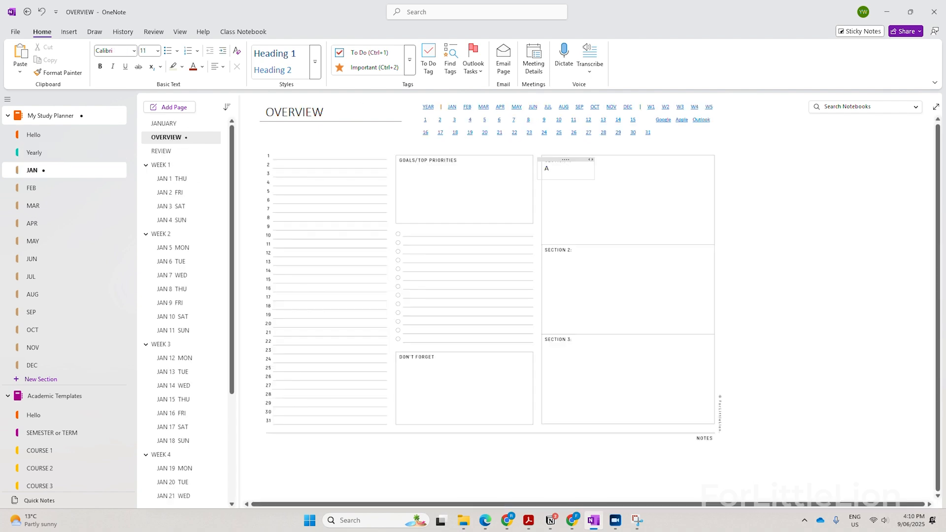
# Step: Label January's first overview section 'ASSIGNMENTS & EXAMS'
pyautogui.write('ASSIGNMENTS &')
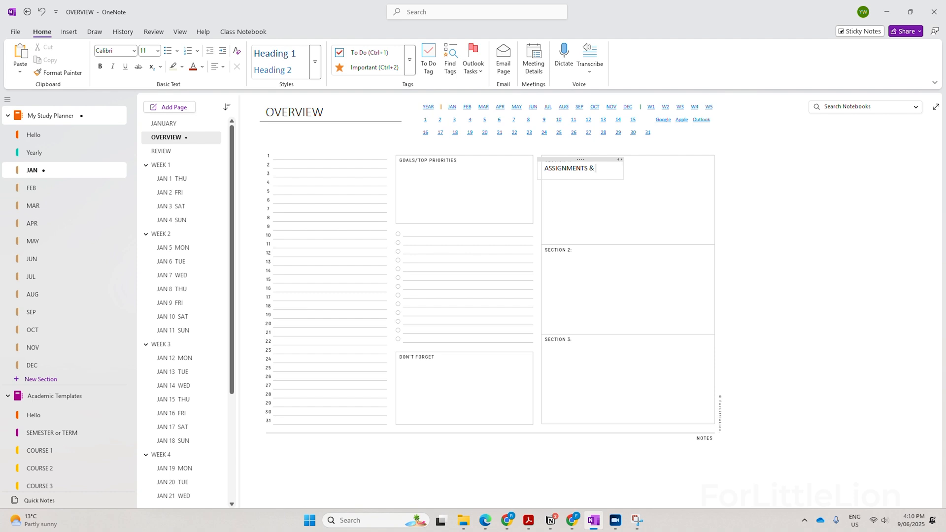
pyautogui.write('EXAMS')
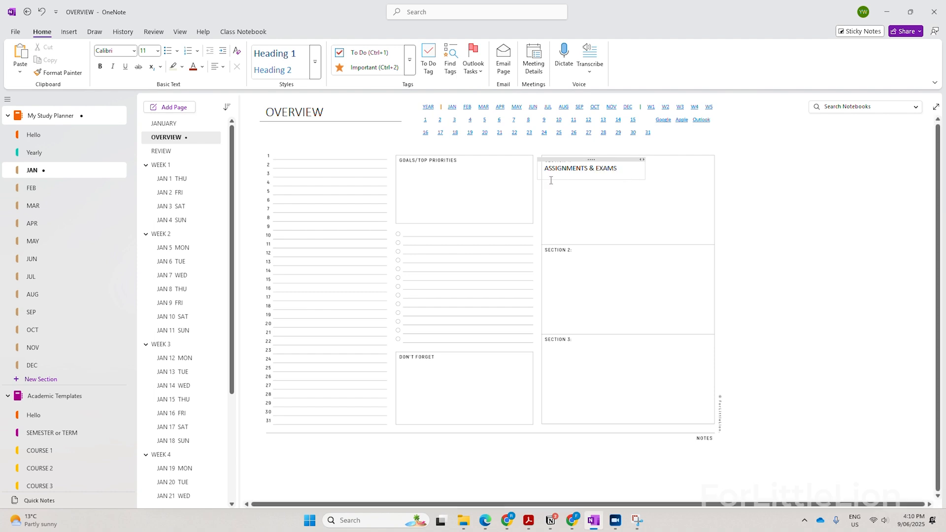
pyautogui.doubleClick(580, 168)
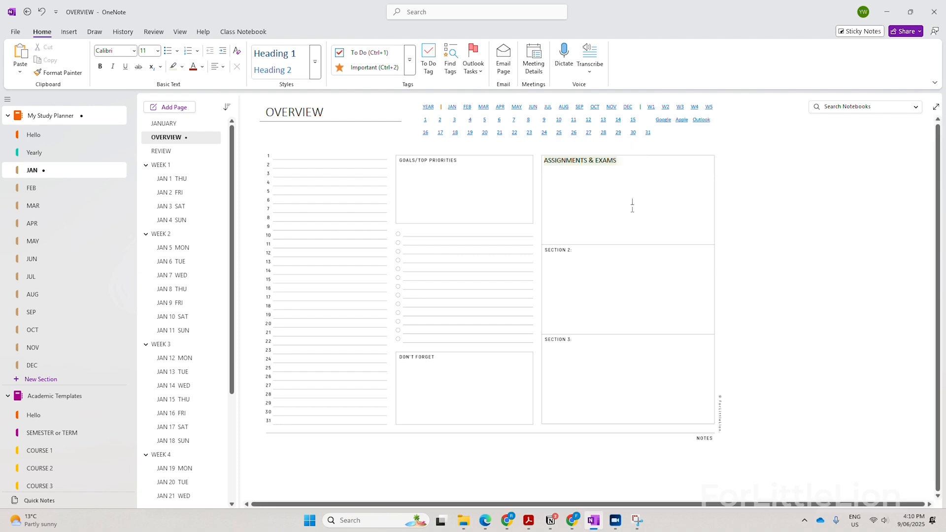
pyautogui.rightClick(363, 225)
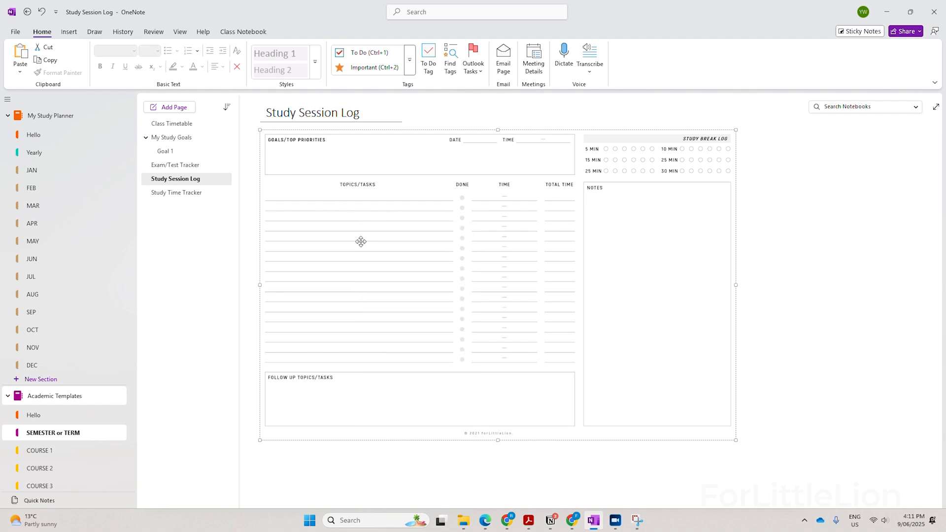
# Step: Copy the Topic a page link and paste 'Lecture notes: Topic a' into JAN 2 FRI
pyautogui.rightClick(360, 242)
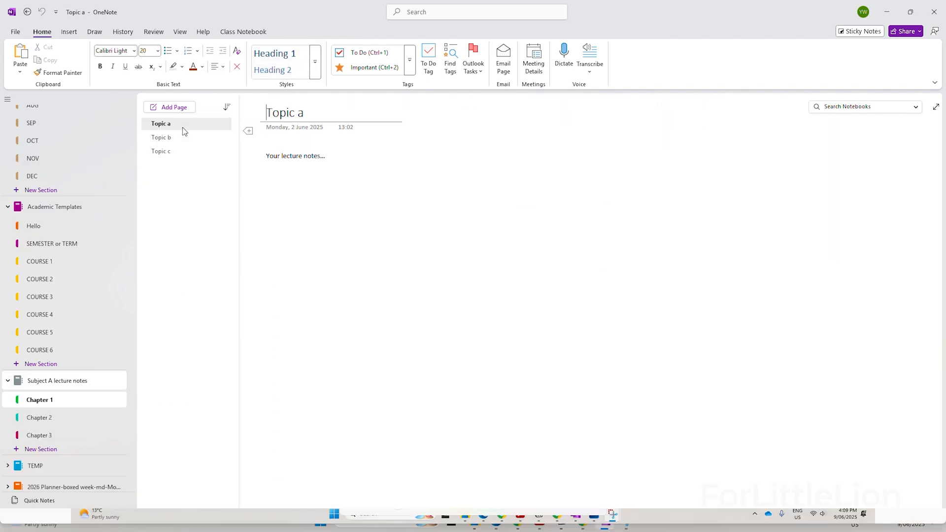
pyautogui.rightClick(160, 124)
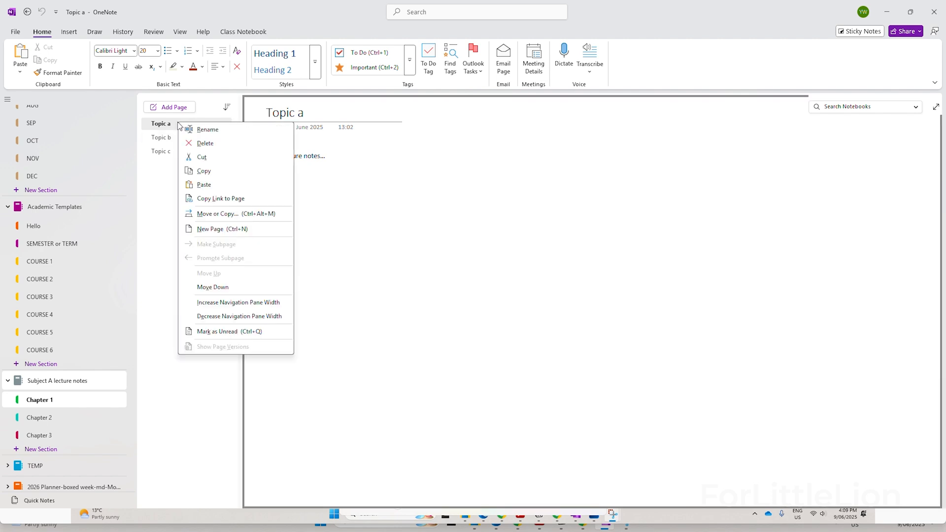
pyautogui.moveTo(212, 201)
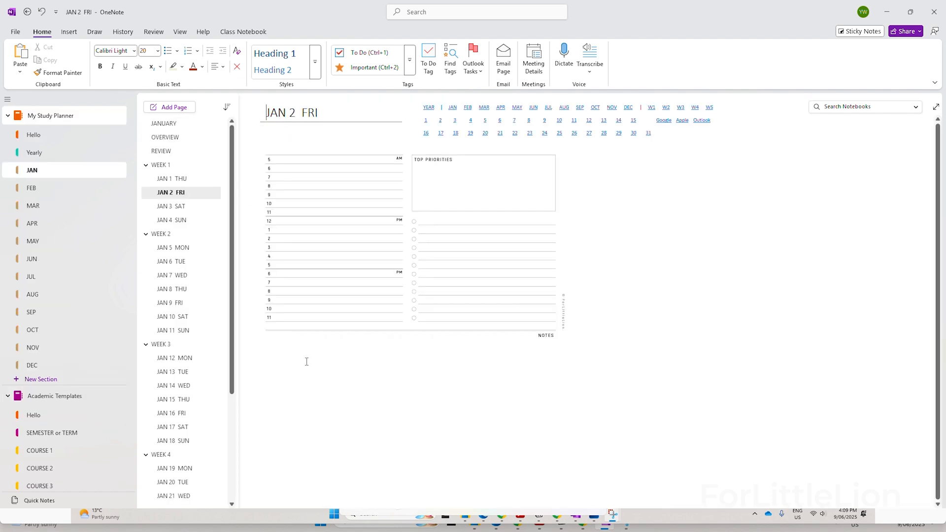
pyautogui.write('Lecture notes: Topic a')
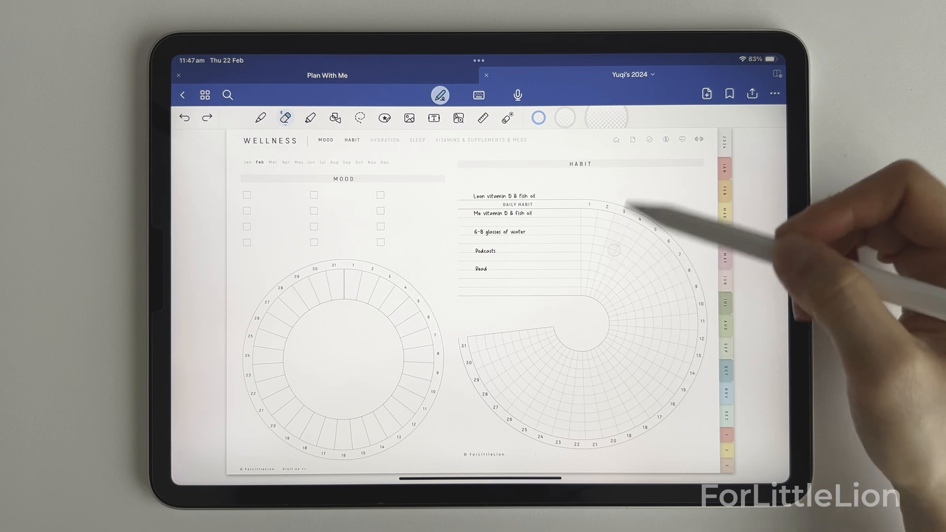
pyautogui.click(360, 118)
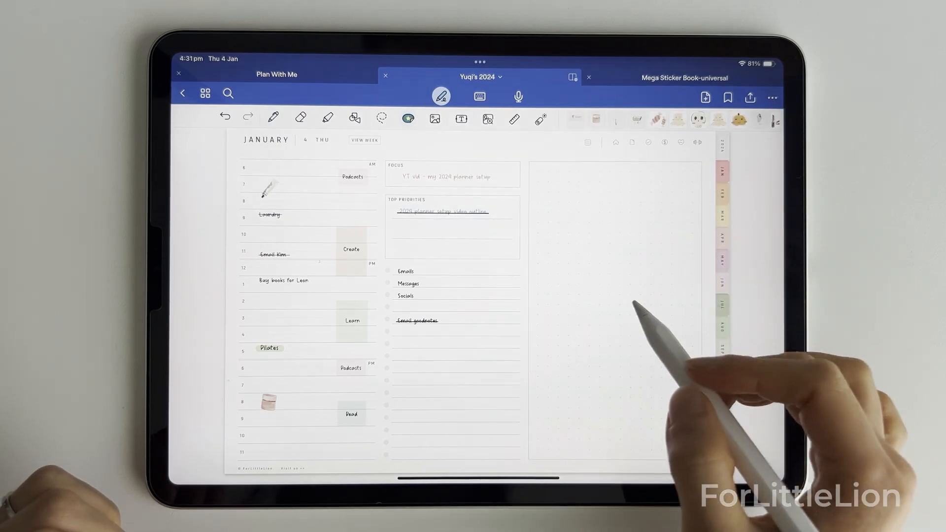
pyautogui.click(408, 119)
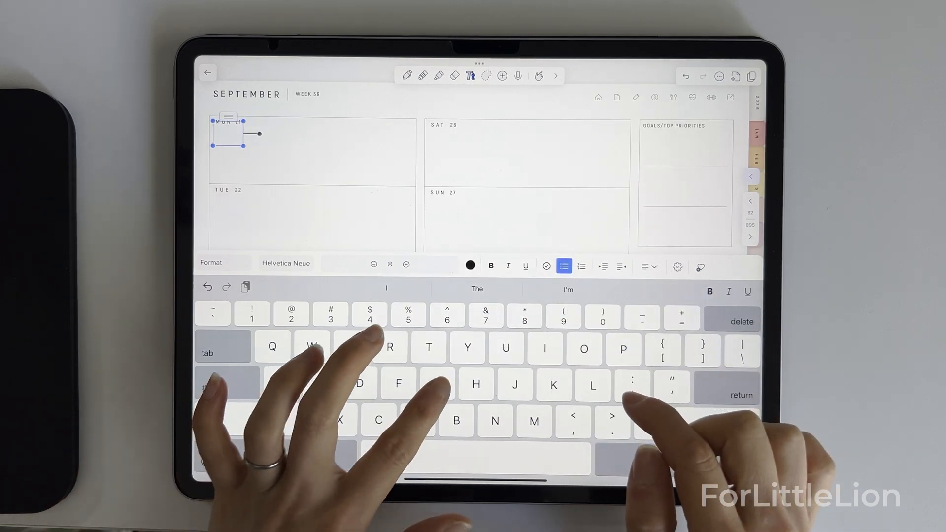
# Step: Add 'Zoom with supervisor' and 'Finish personality essay draft' under Tue 8, formatting the first
pyautogui.write('Group')
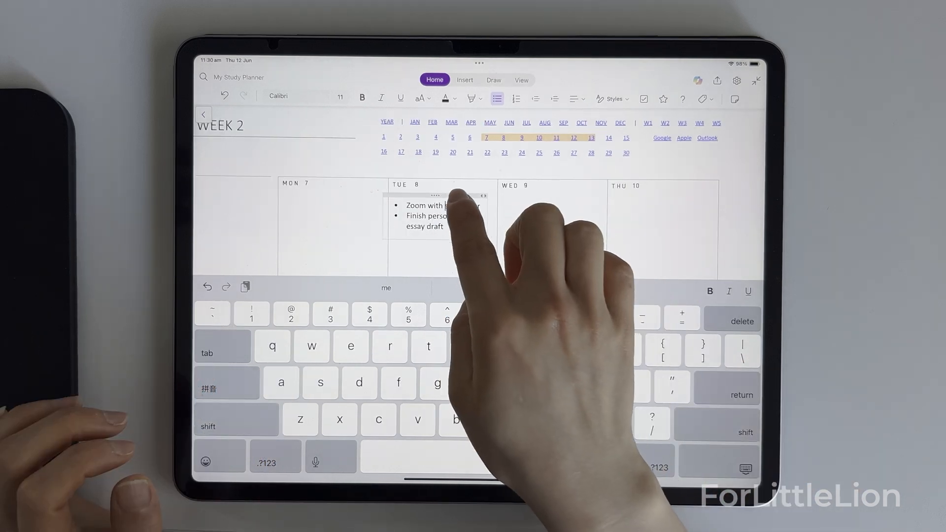
pyautogui.doubleClick(441, 206)
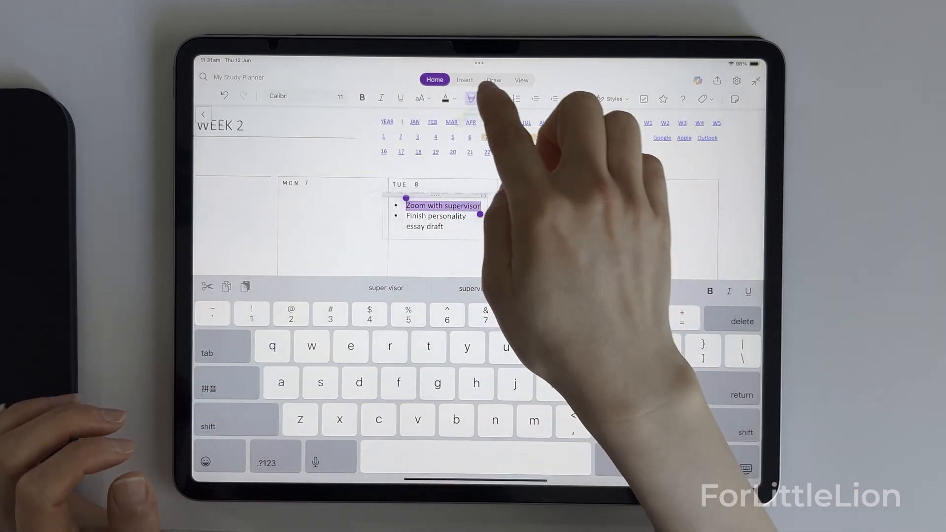
pyautogui.click(473, 98)
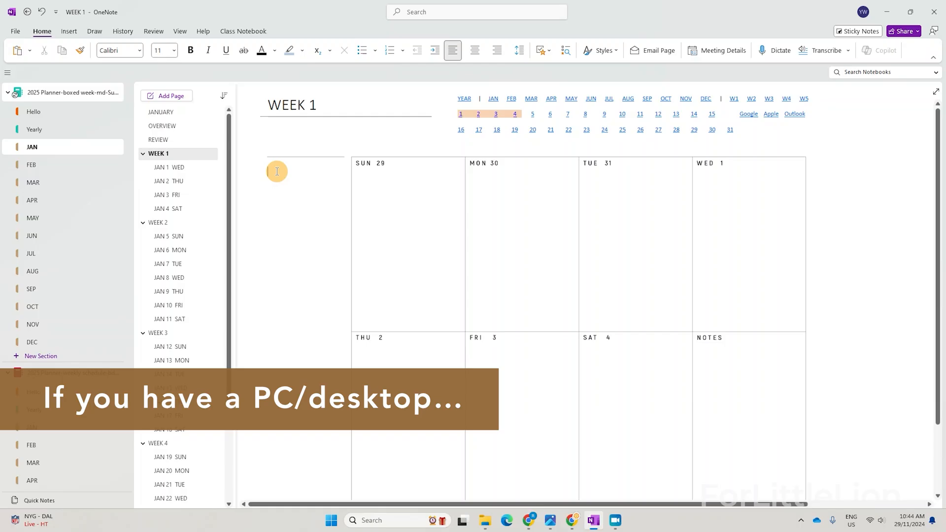
# Step: Type 'VIDEO' and '2025 OneNote Planner' in the space left of SUN 29
pyautogui.write('VIDEO')
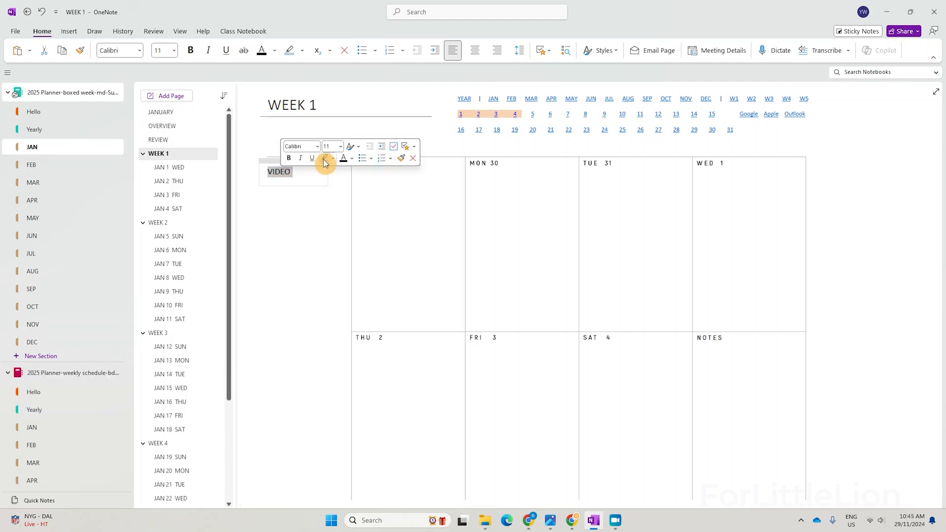
pyautogui.write('2025 OneNote Planner')
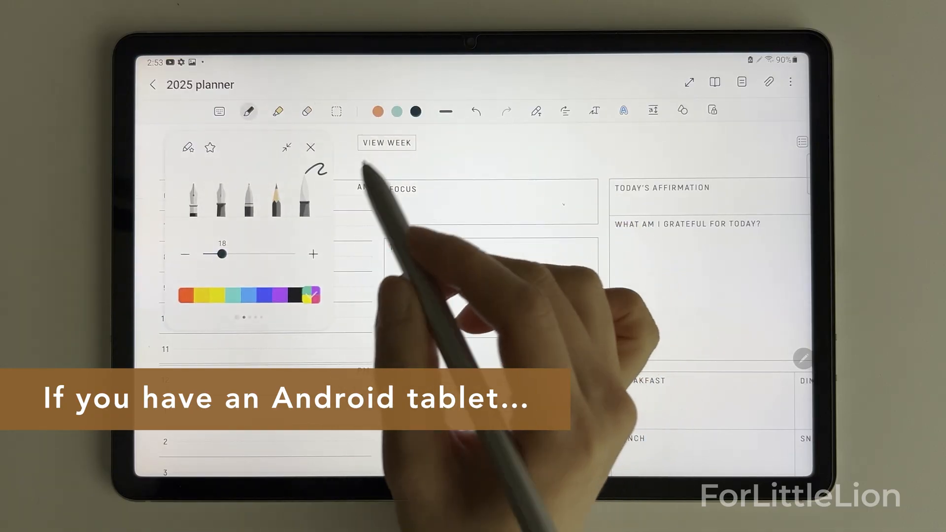
# Step: Handwrite 'meeting with Lucy' at 9 o'clock on January 1 and highlight it orange
pyautogui.moveTo(225, 254); pyautogui.dragTo(212, 253)
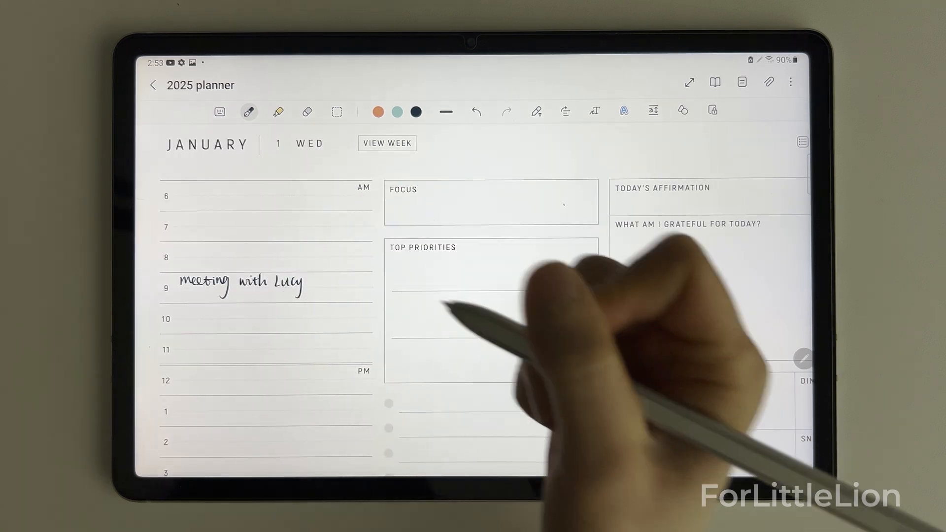
pyautogui.click(277, 112)
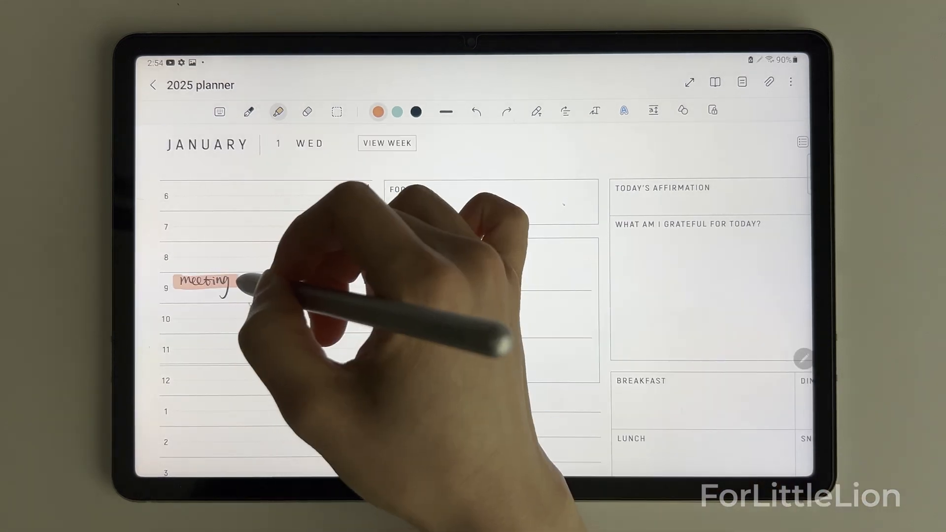
pyautogui.write('with Lucy')
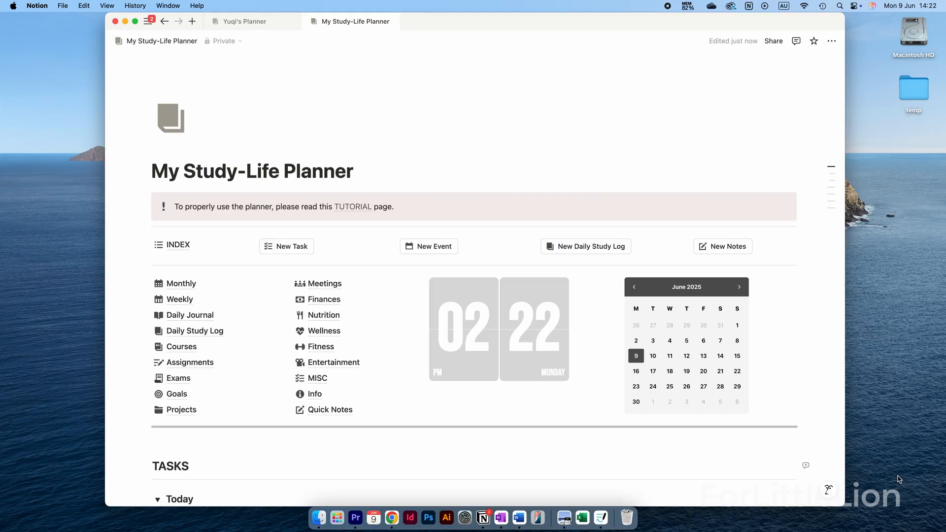
# Step: Mark 'Update personalised planner' Deferred and check the Deferred and Planned tabs
pyautogui.click(355, 21)
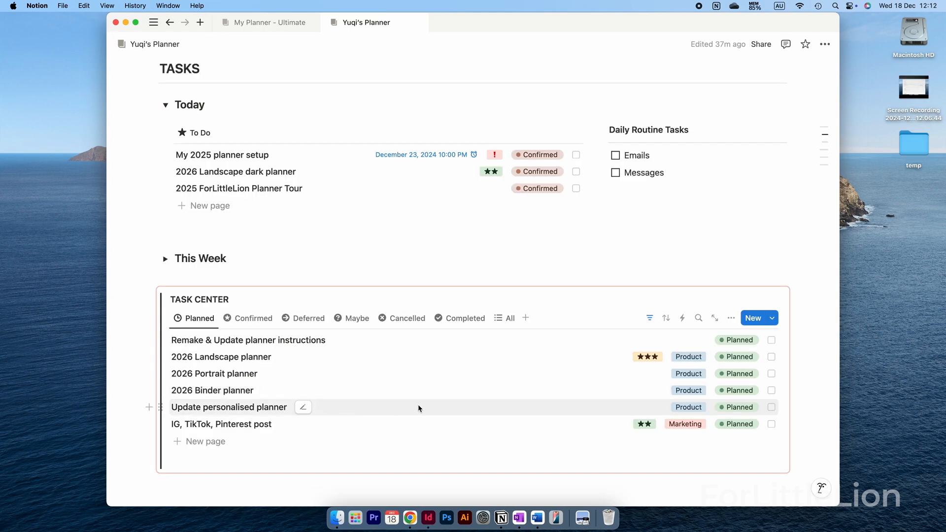
pyautogui.moveTo(737, 407)
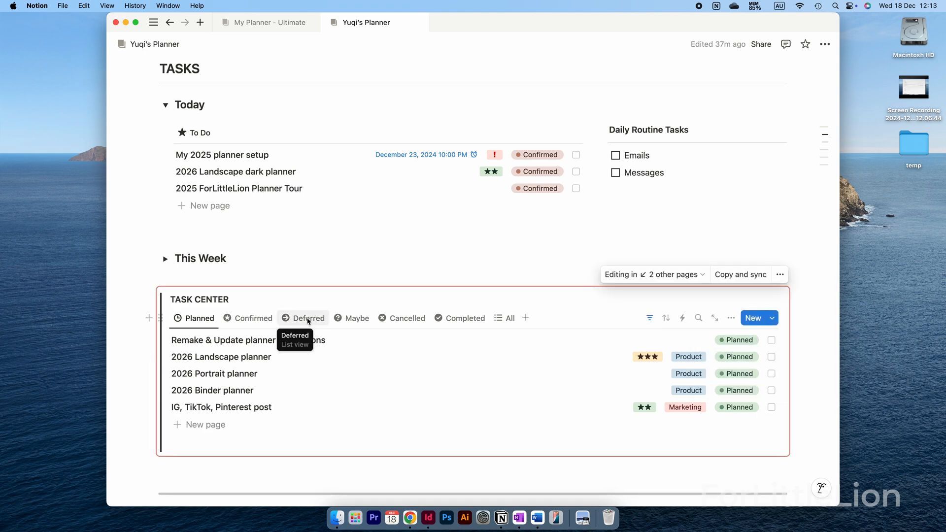
pyautogui.click(307, 317)
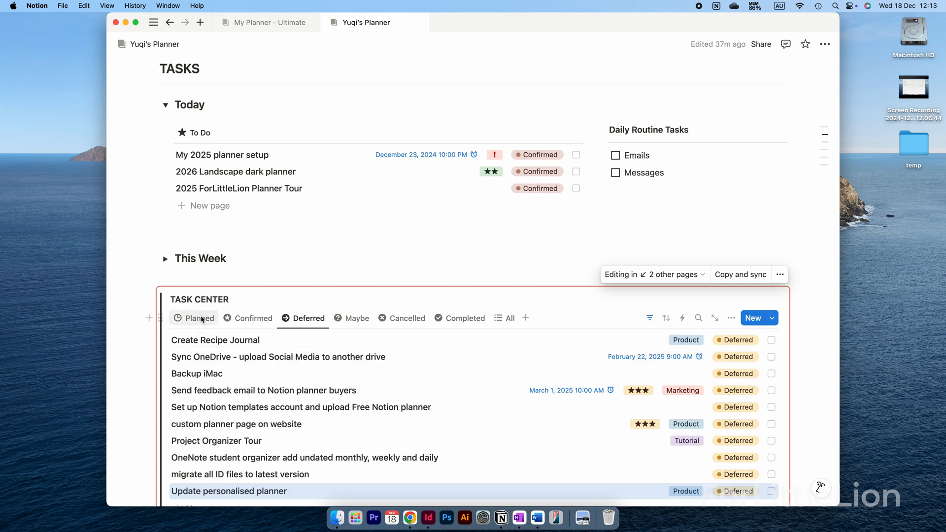
pyautogui.click(199, 318)
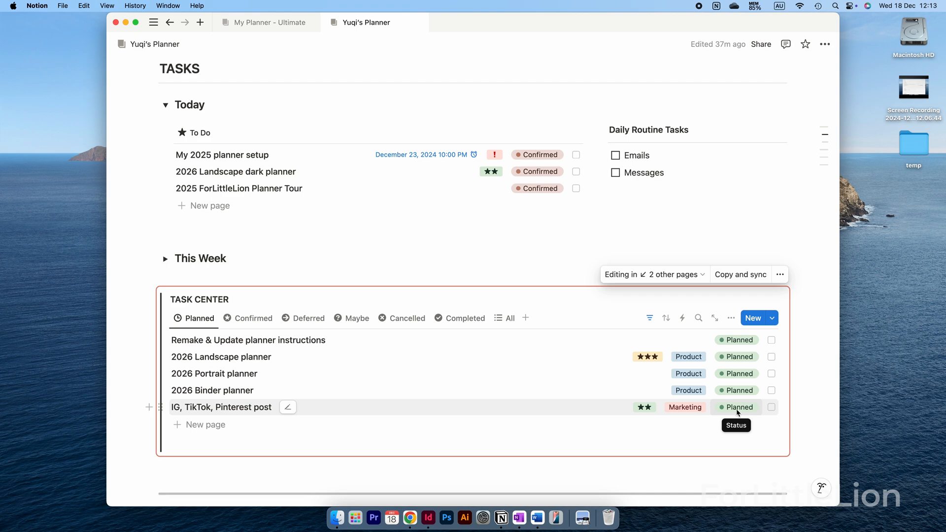
pyautogui.click(737, 406)
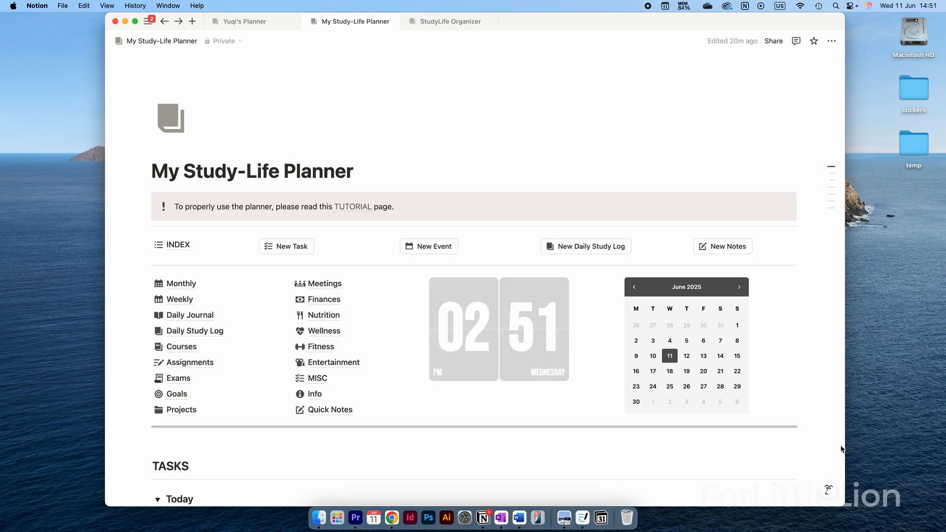
# Step: Open the status of 'Research a volunteer role', then view the empty Deferred tasks list
pyautogui.scroll(-3)
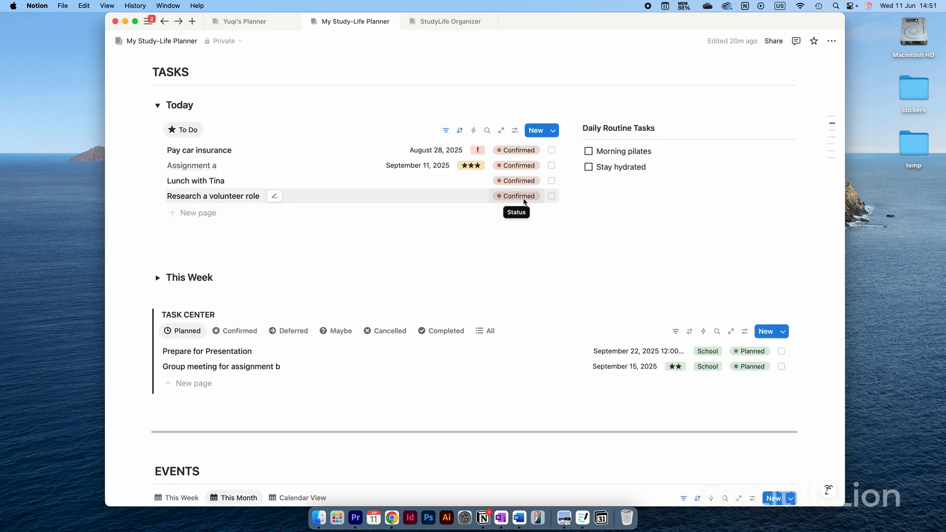
pyautogui.click(516, 196)
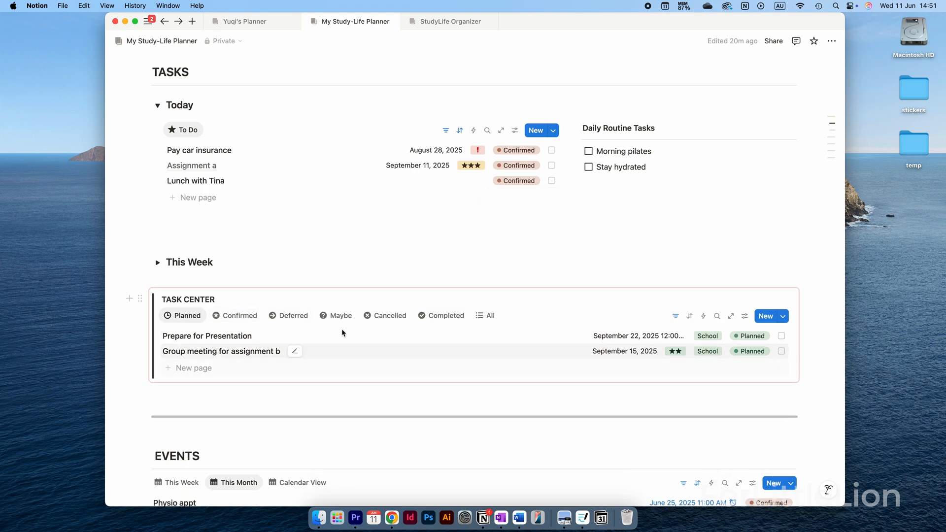
pyautogui.click(289, 315)
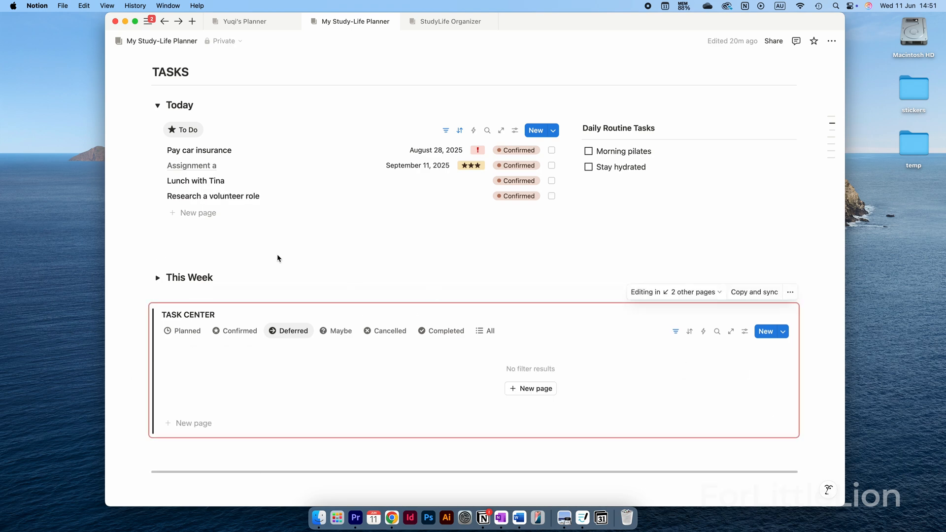
pyautogui.moveTo(171, 108)
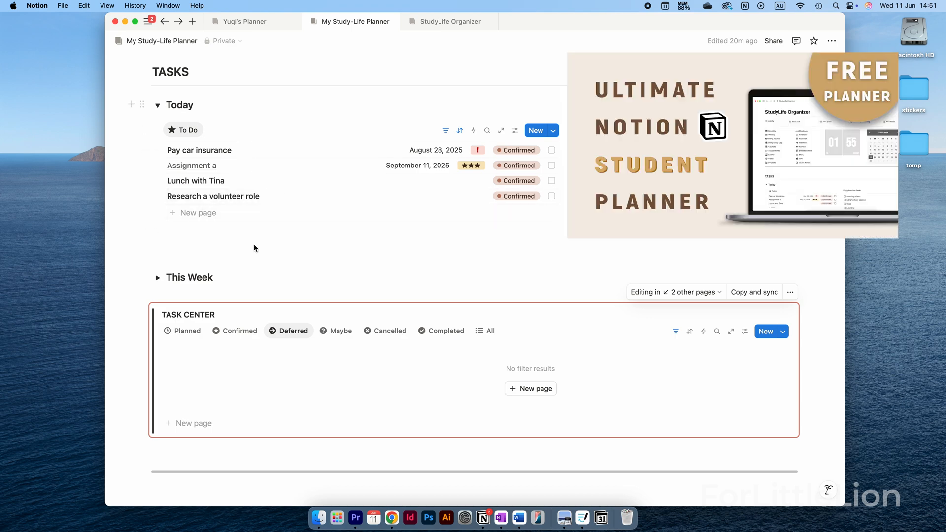
pyautogui.moveTo(240, 282)
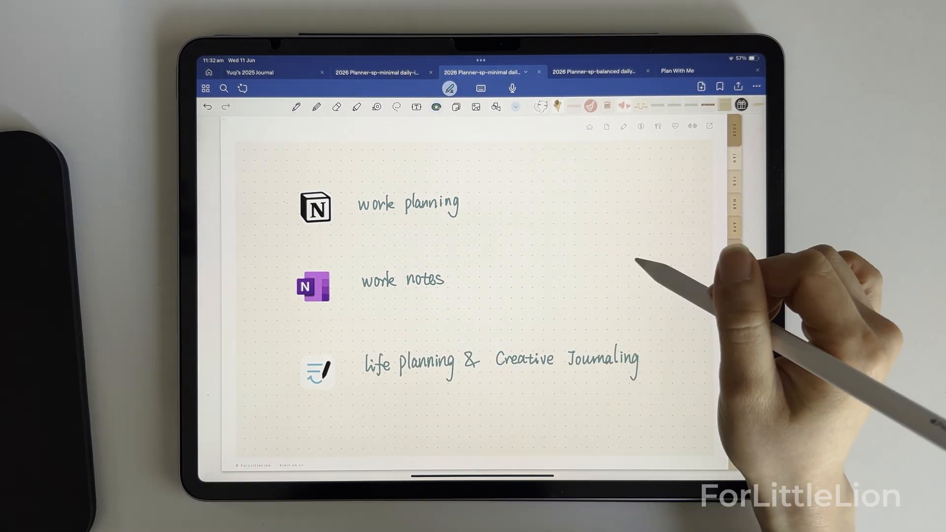
# Step: Place a cute cat sticker to the right of the work planning page
pyautogui.click(637, 264)
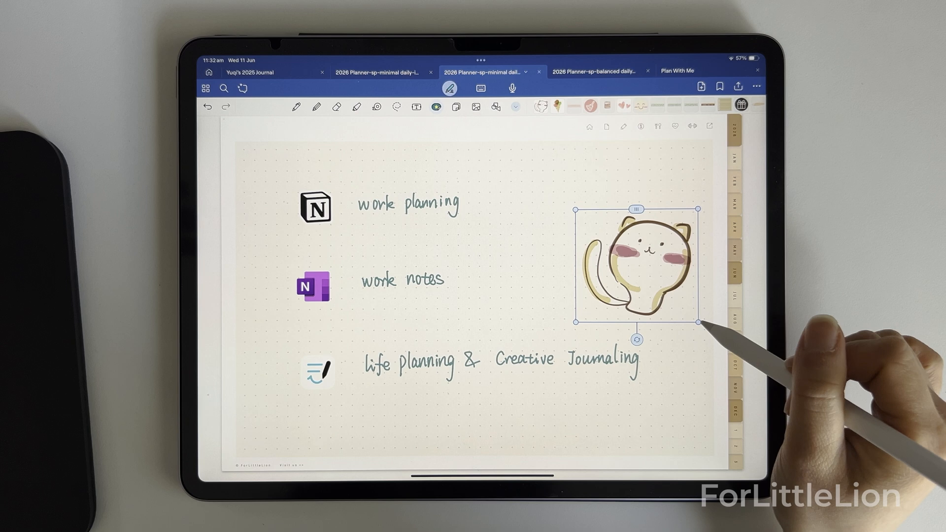